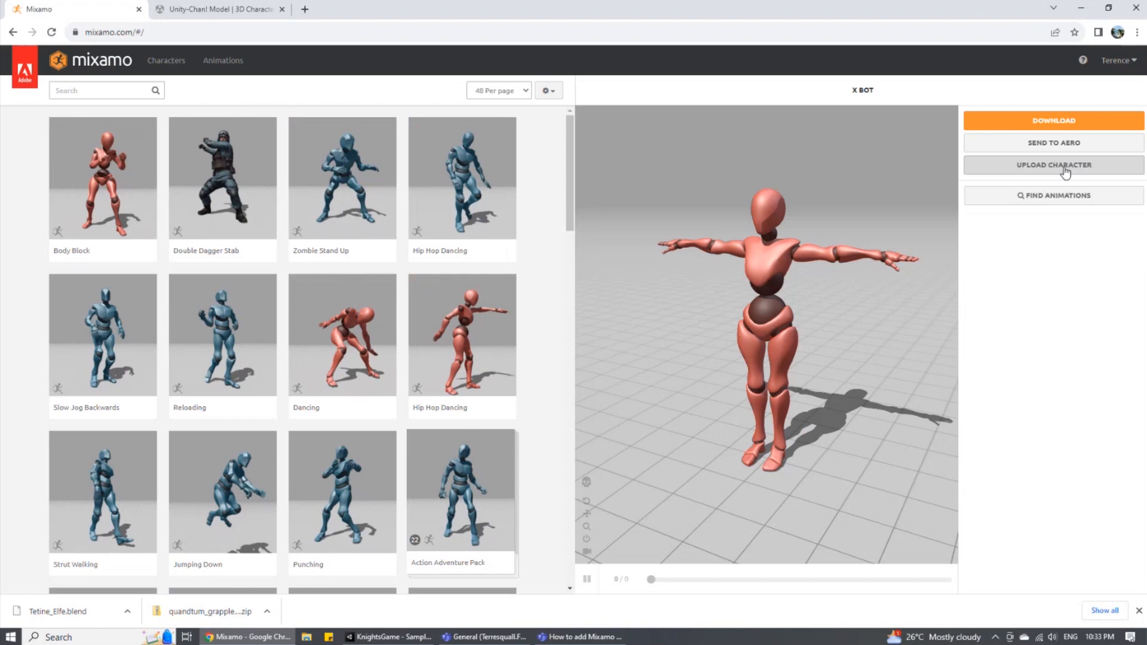
# Start a Mixamo character upload and choose to select the character file.
pyautogui.click(1053, 165)
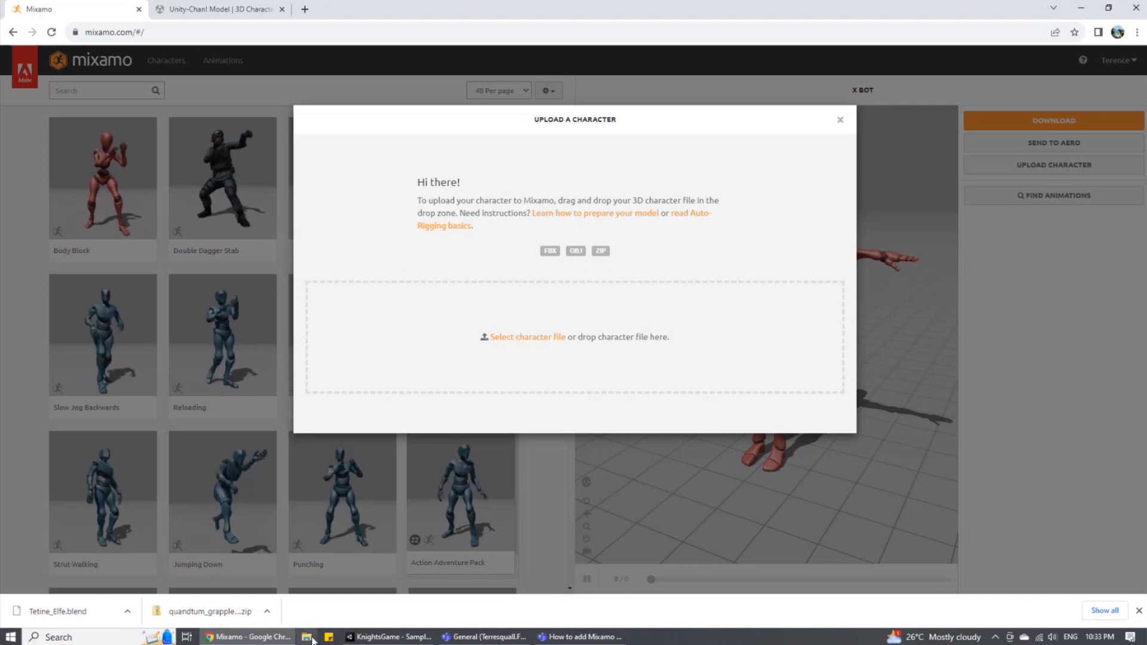
pyautogui.click(391, 636)
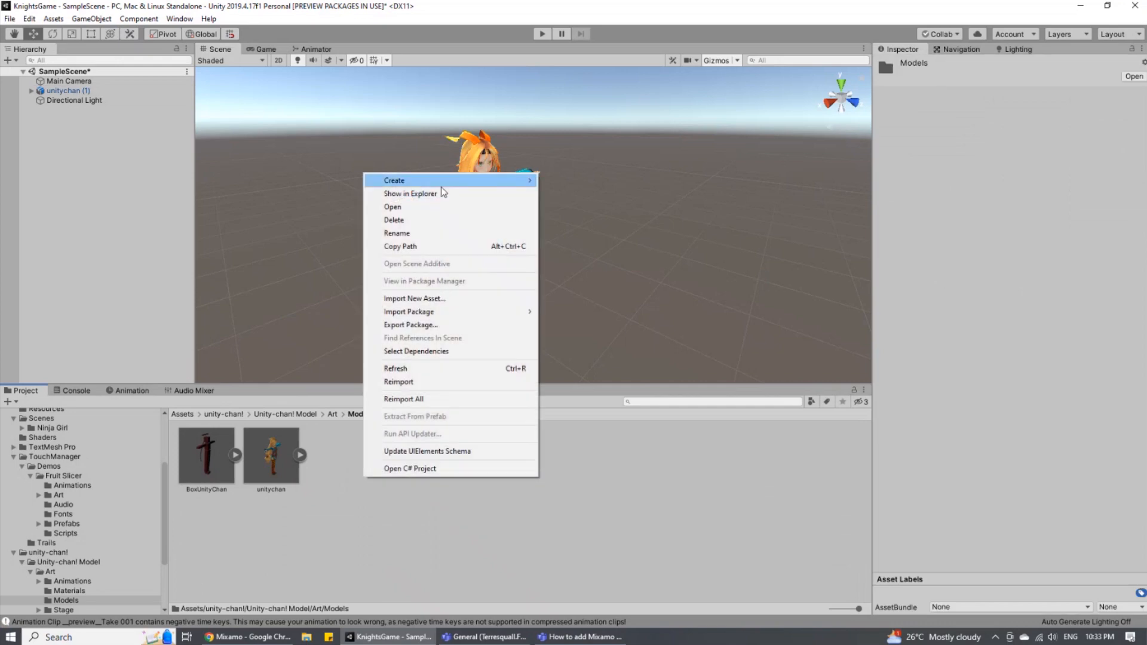
# Reveal the Unity-chan Models folder in File Explorer via Show in Explorer.
pyautogui.click(410, 193)
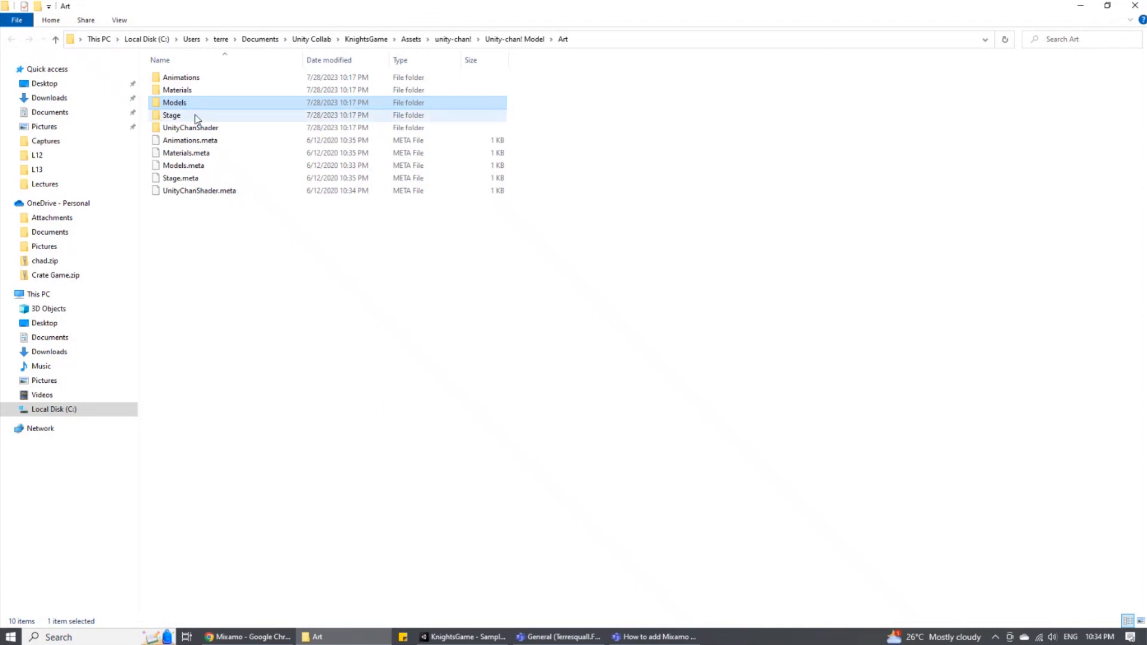
# Open the Models folder inside the Unity-chan Art directory.
pyautogui.doubleClick(174, 102)
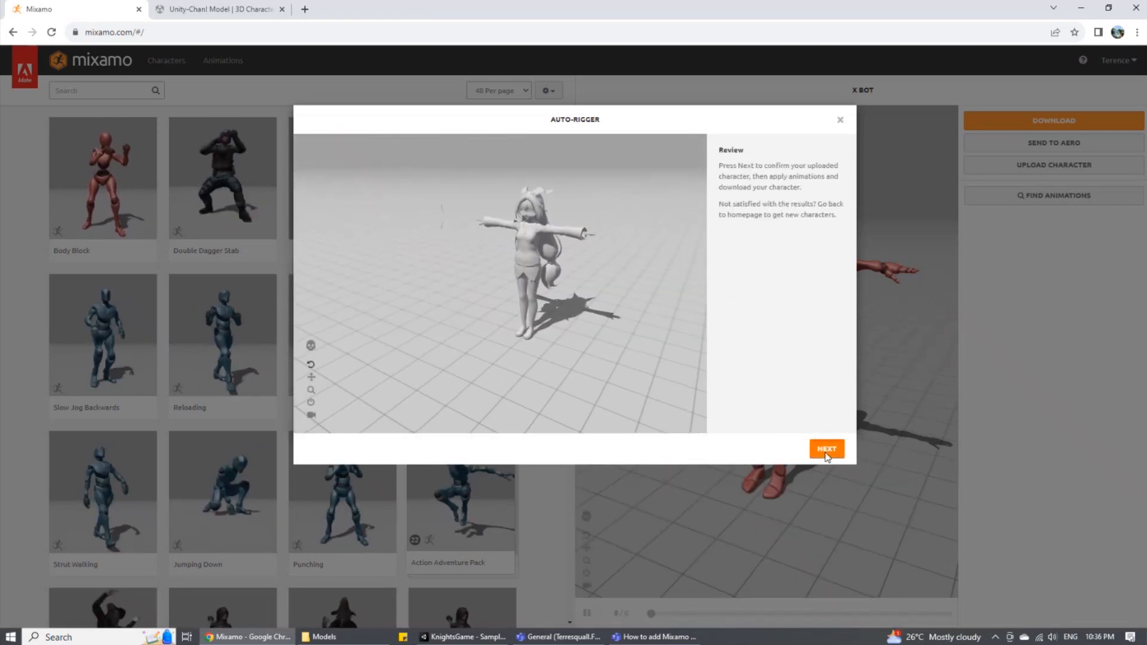
# Confirm the uploaded Unity-chan model in the Auto-Rigger review with Next.
pyautogui.click(826, 447)
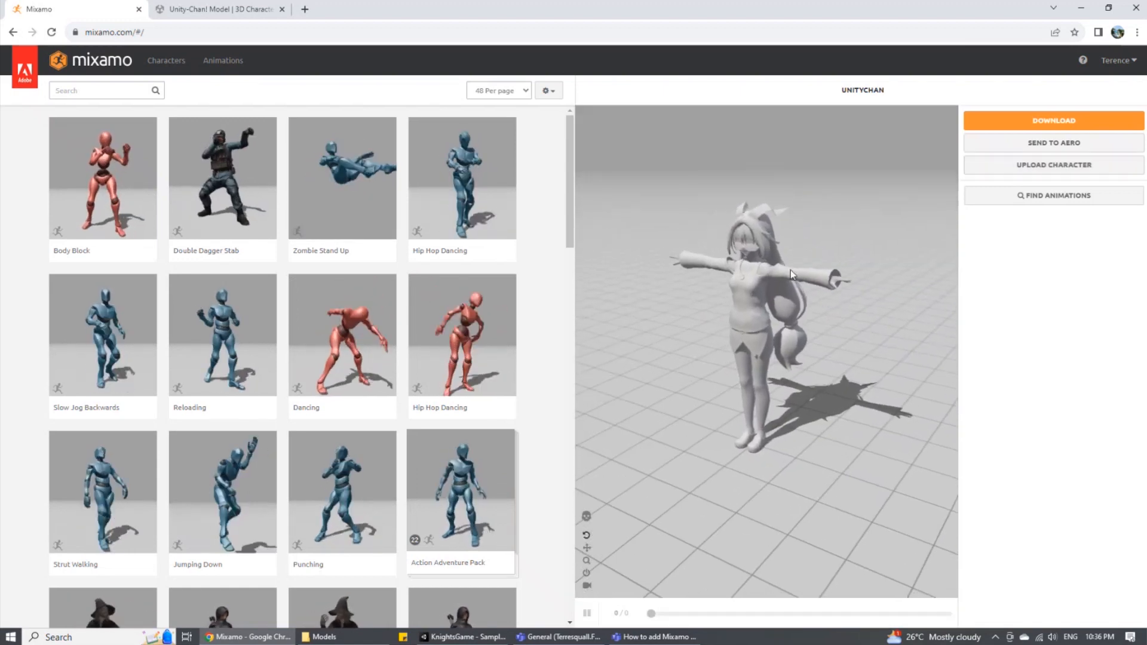
# Apply the Dancing animation and download it as FBX Binary with skin at 30 fps.
pyautogui.click(342, 335)
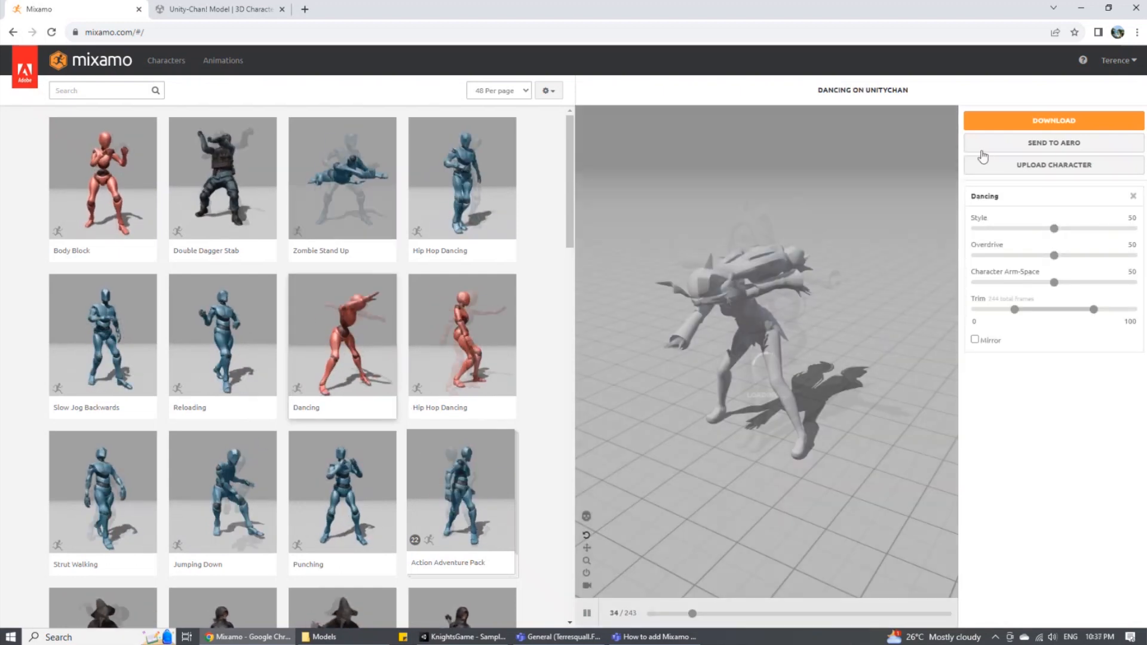
pyautogui.click(1053, 121)
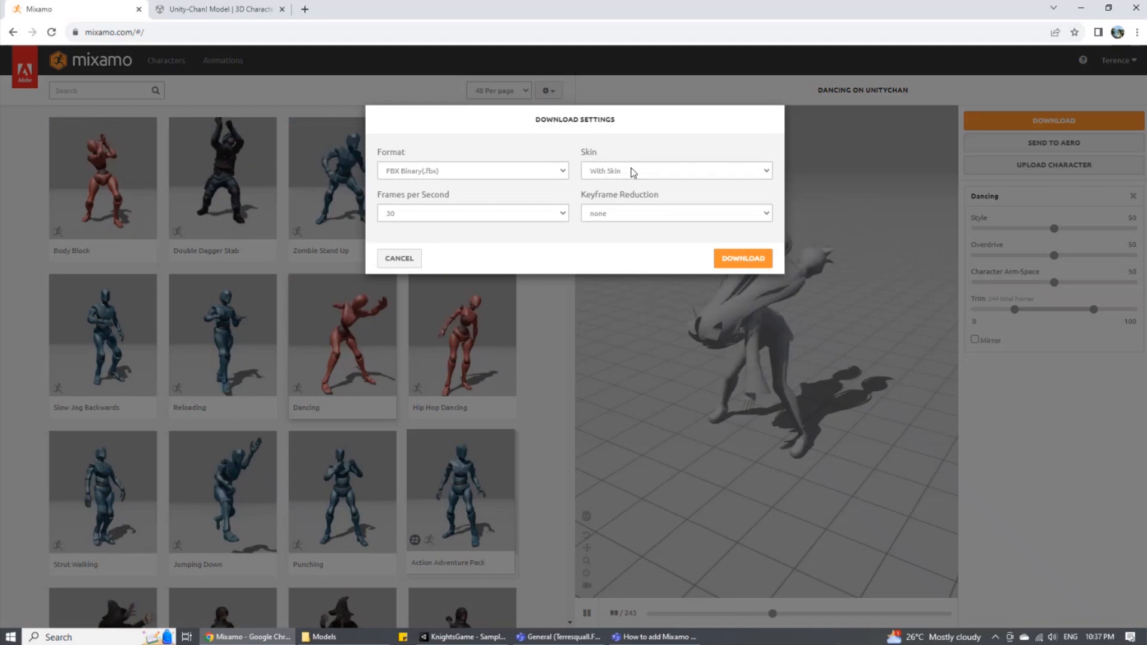
pyautogui.click(472, 170)
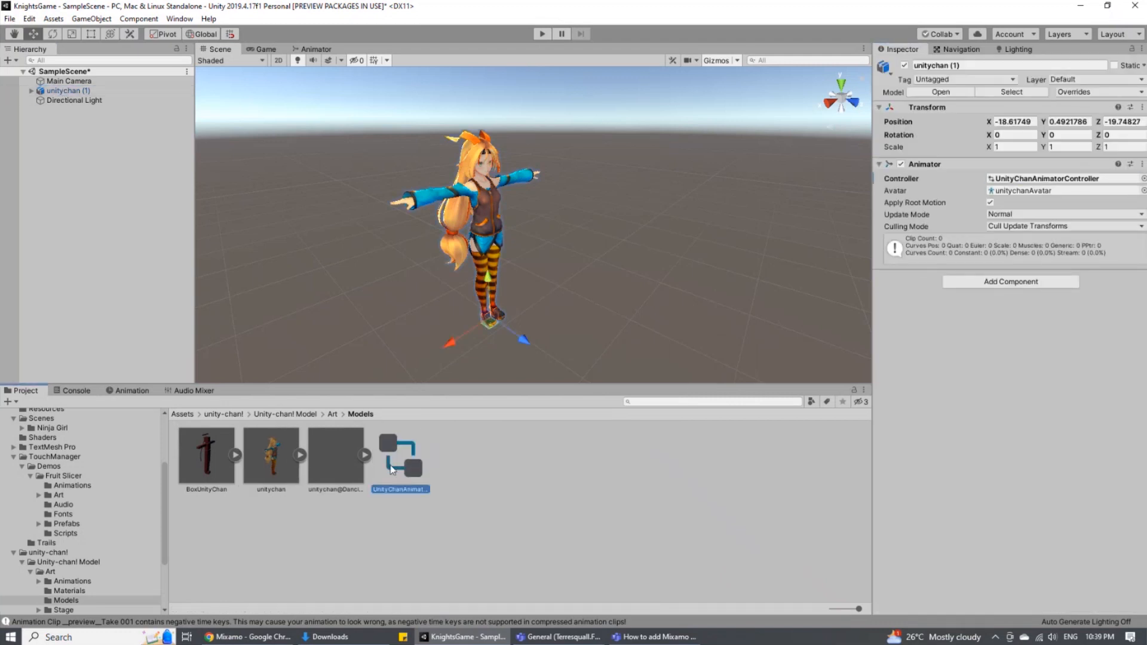
# Set unitychan's Animation Type to Generic, apply, and select unitychan@Dancing.
pyautogui.click(271, 453)
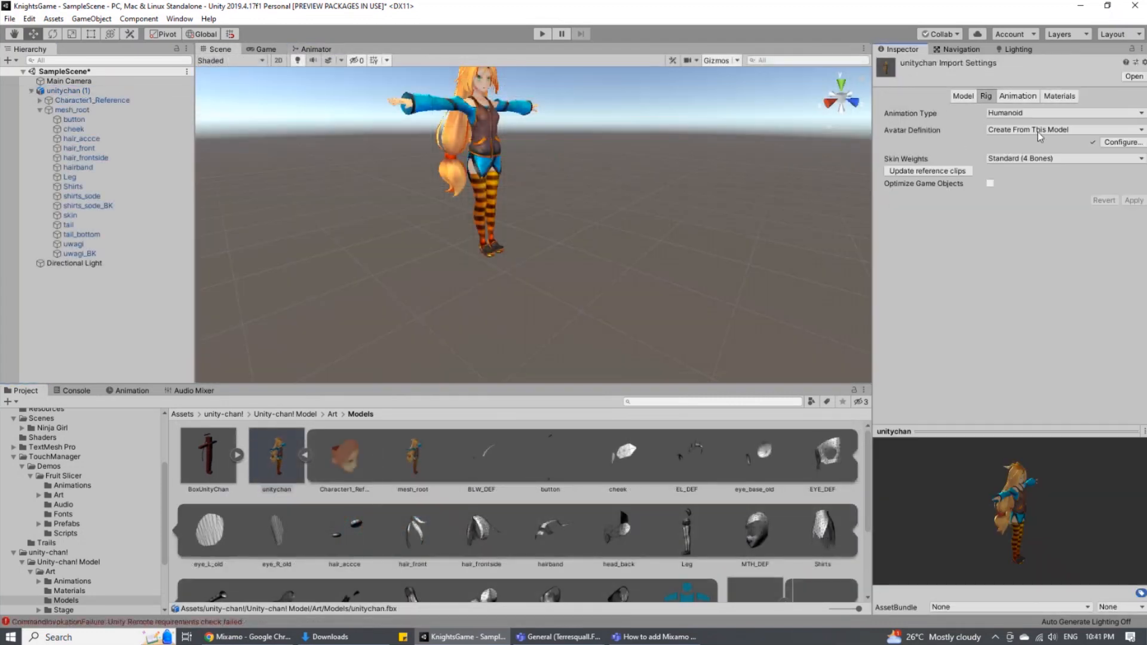
pyautogui.click(1061, 113)
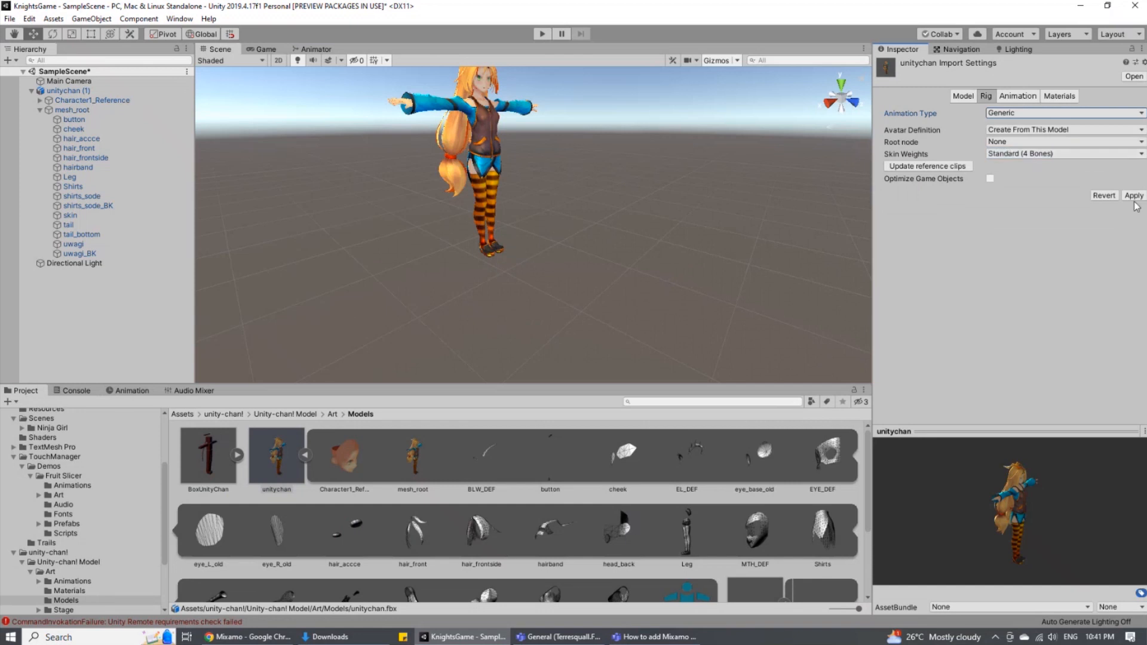
pyautogui.click(1134, 196)
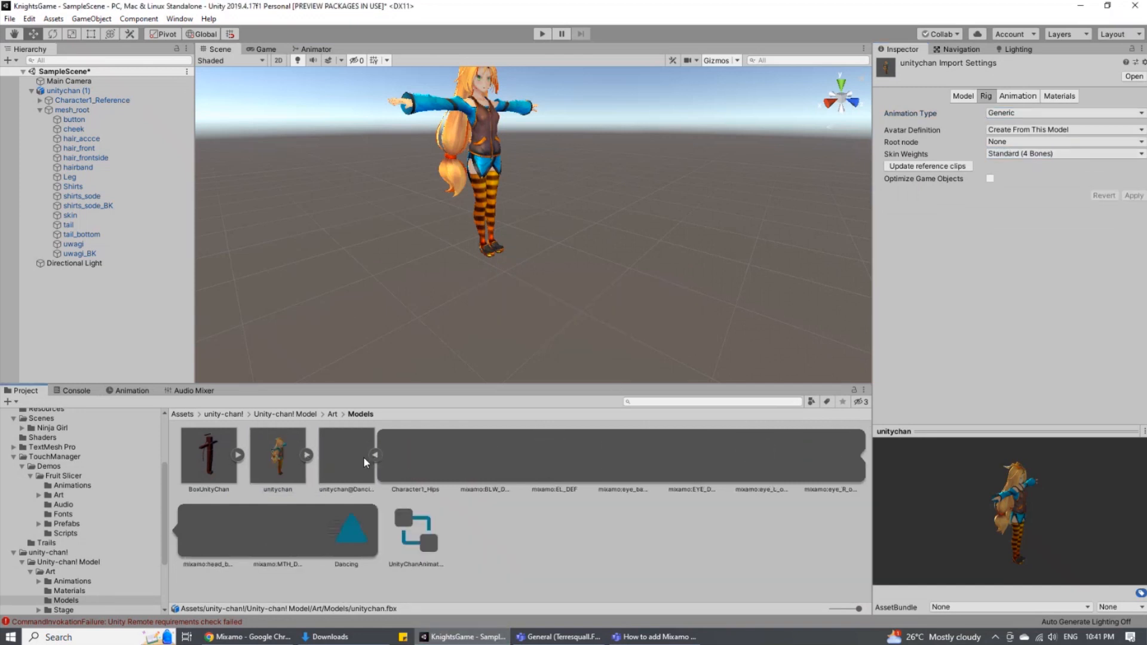
pyautogui.click(345, 457)
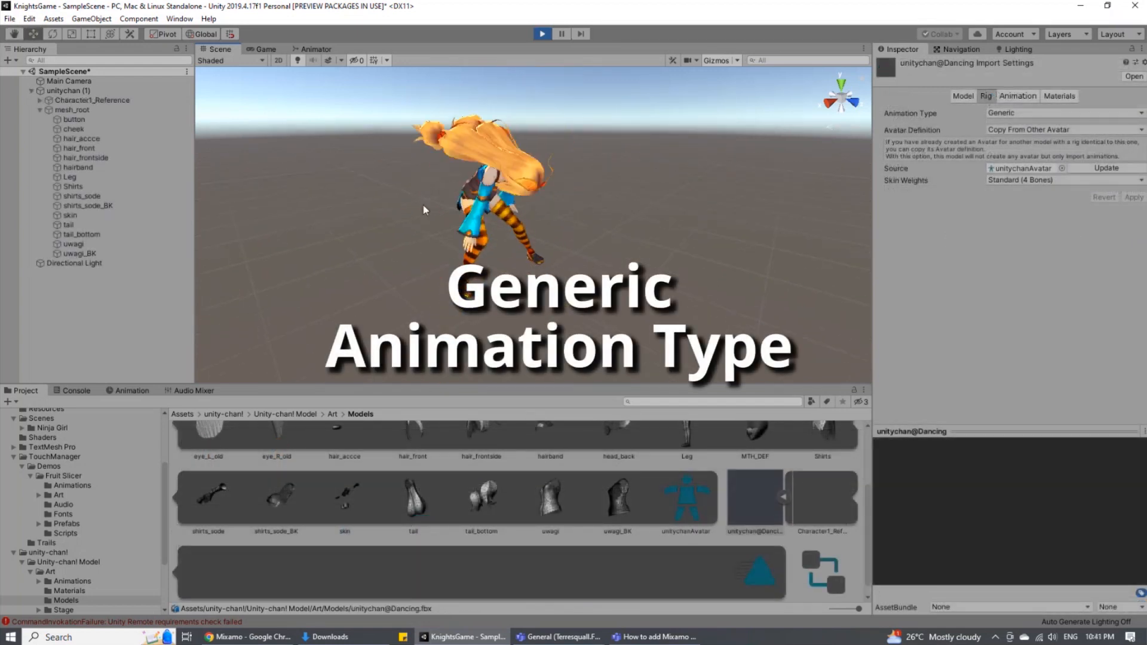
# Enter play mode to watch Unity-chan perform the Dancing animation.
pyautogui.click(541, 33)
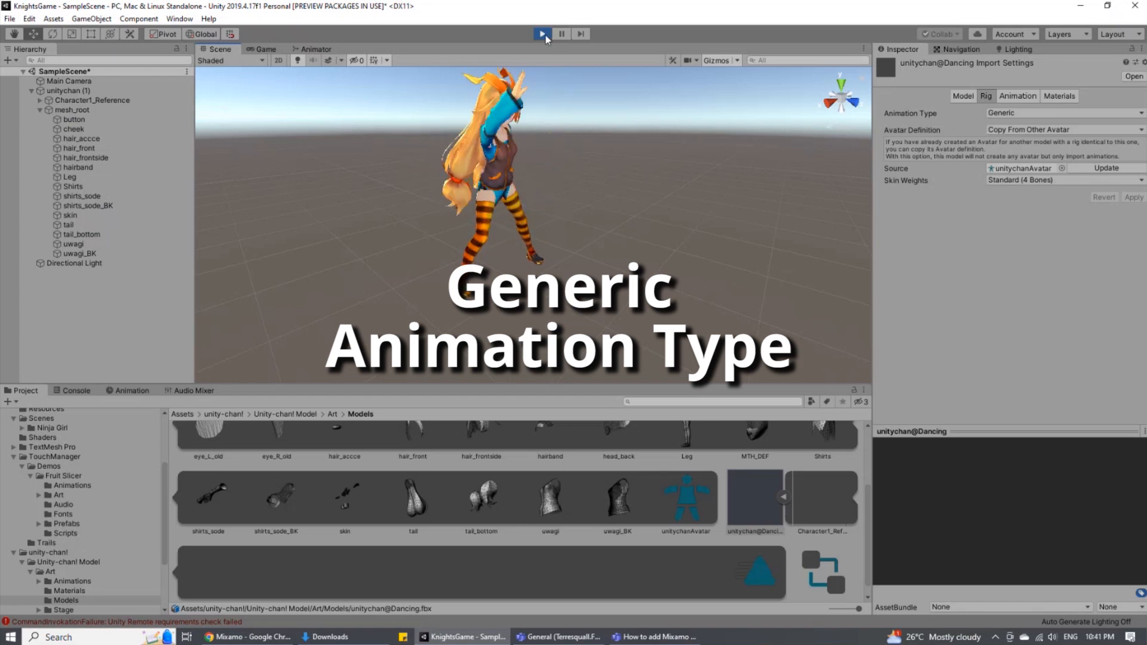